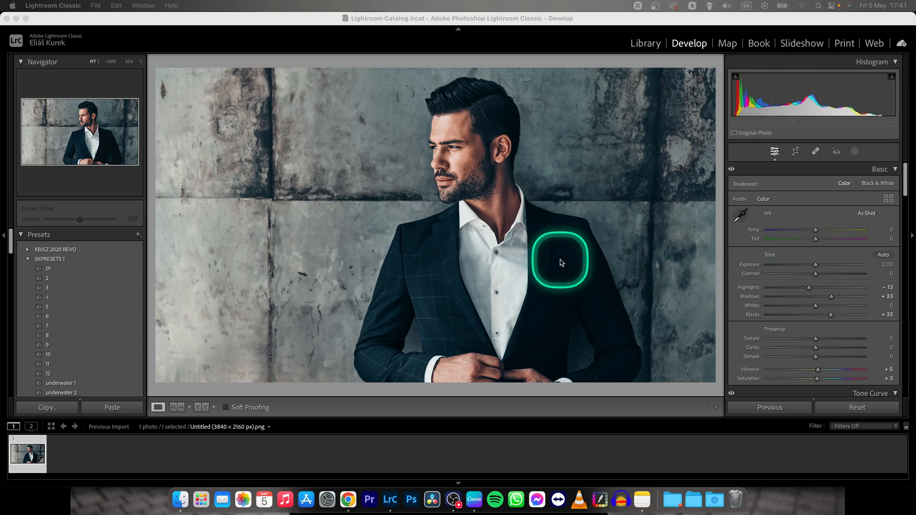
mouse_move(435, 239)
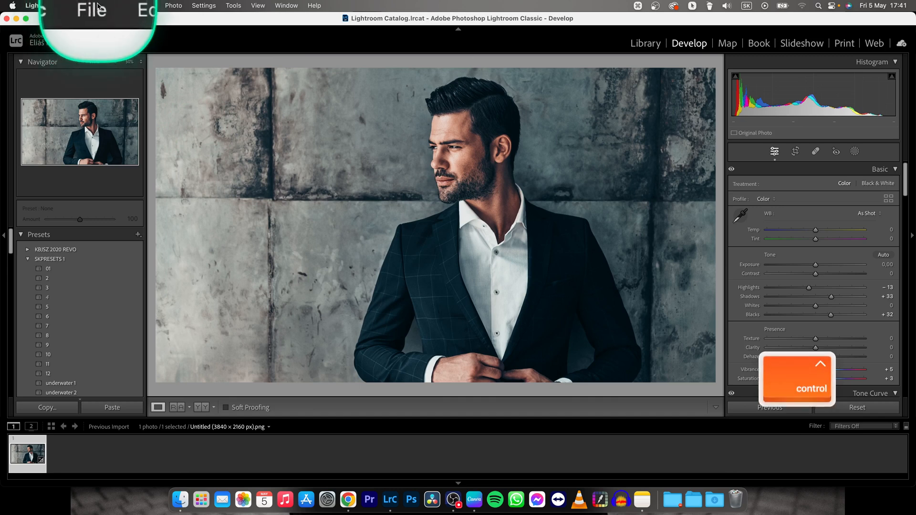
Step: Reach the File menu's export commands for the edited portrait
click(95, 5)
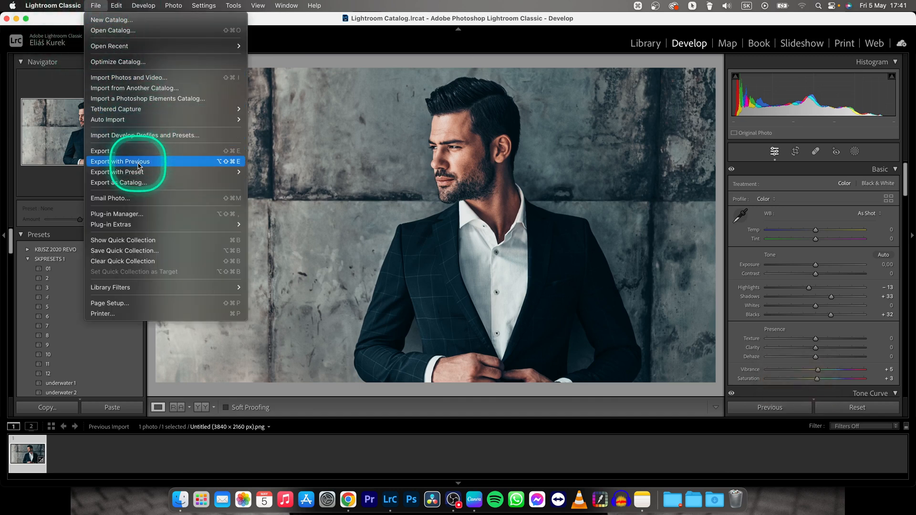
mouse_move(137, 150)
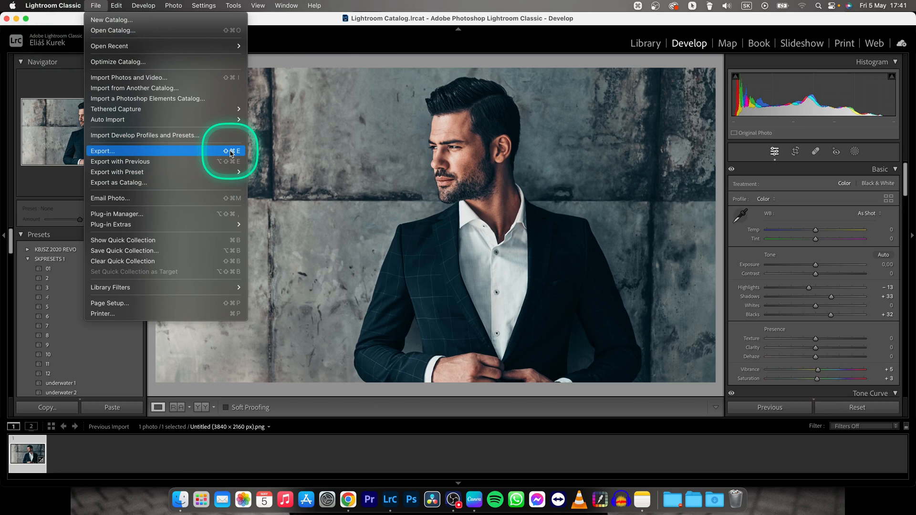
mouse_move(383, 165)
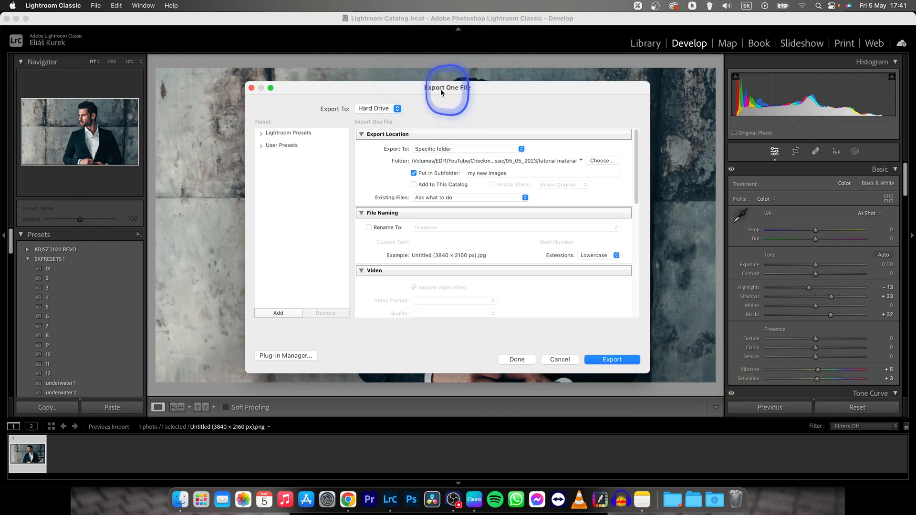
mouse_move(344, 114)
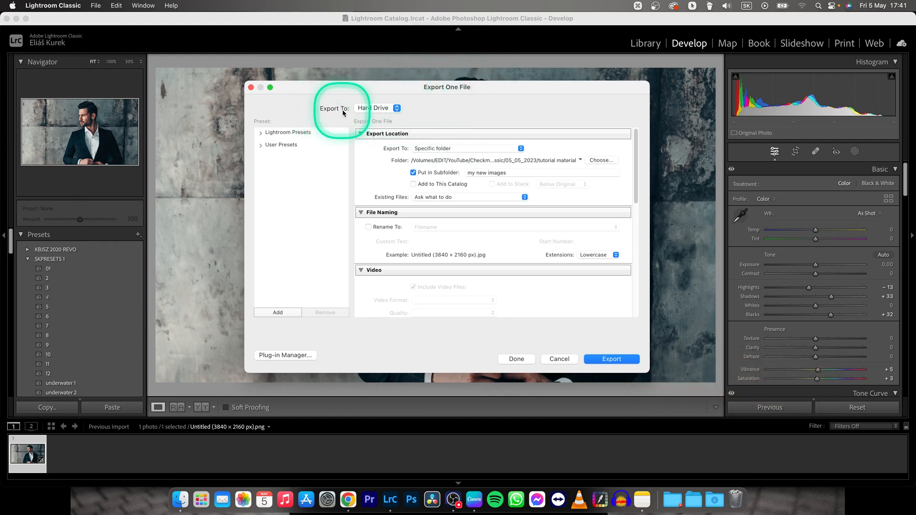
click(377, 108)
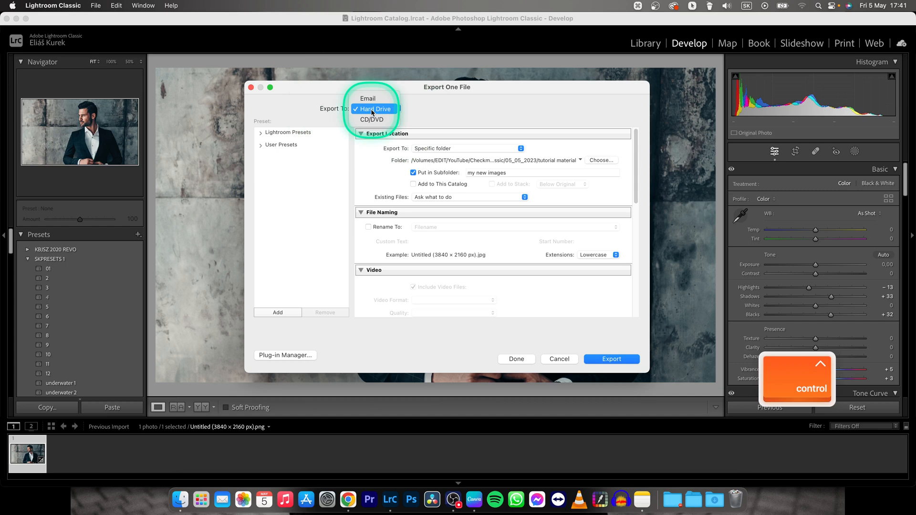
click(373, 109)
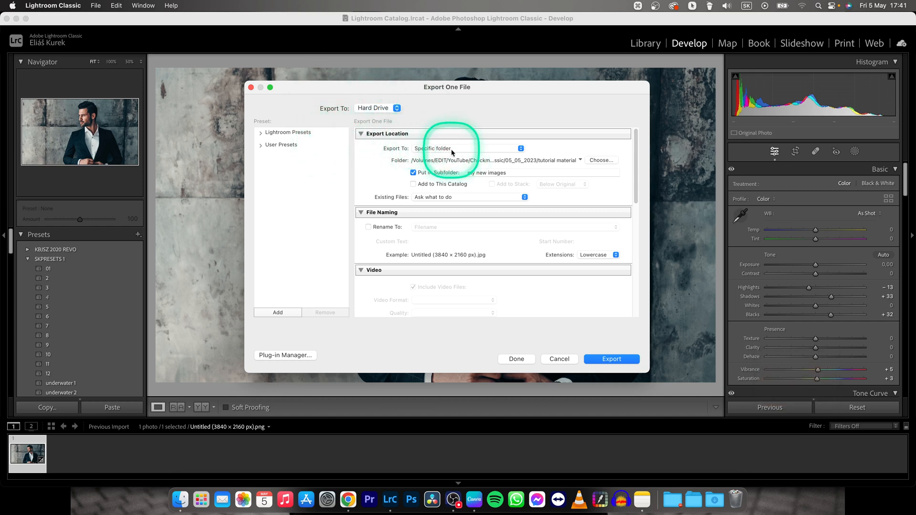
click(520, 148)
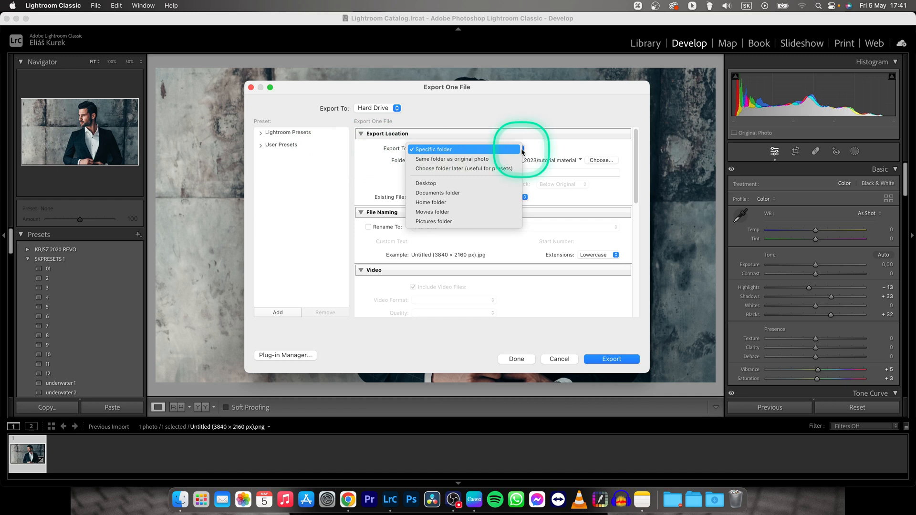
mouse_move(450, 159)
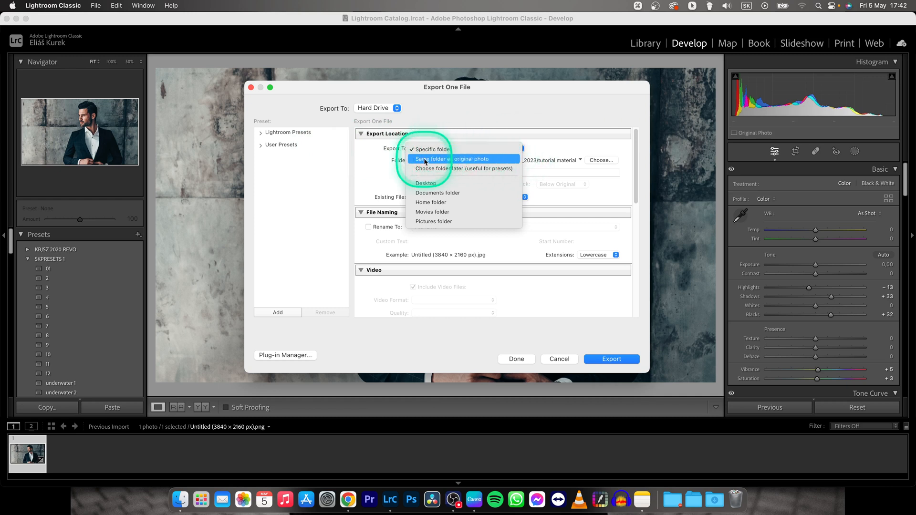
mouse_move(466, 162)
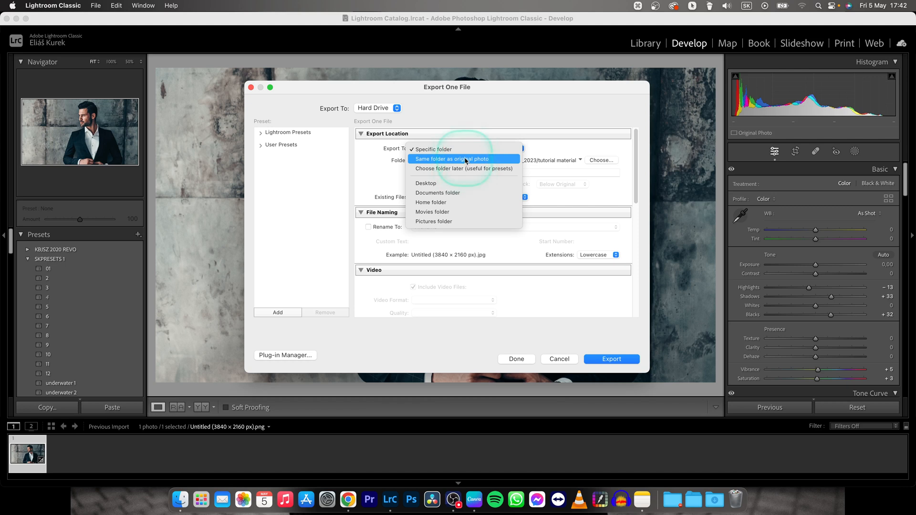
mouse_move(438, 193)
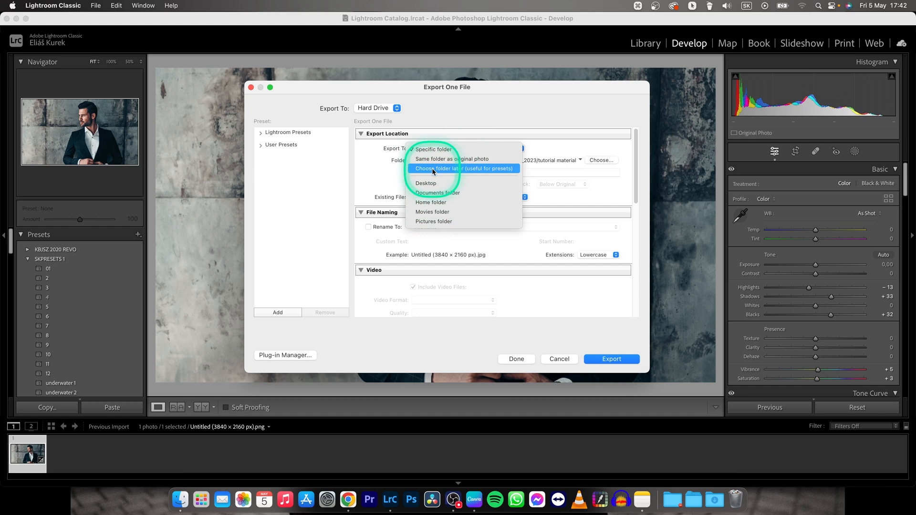
click(433, 149)
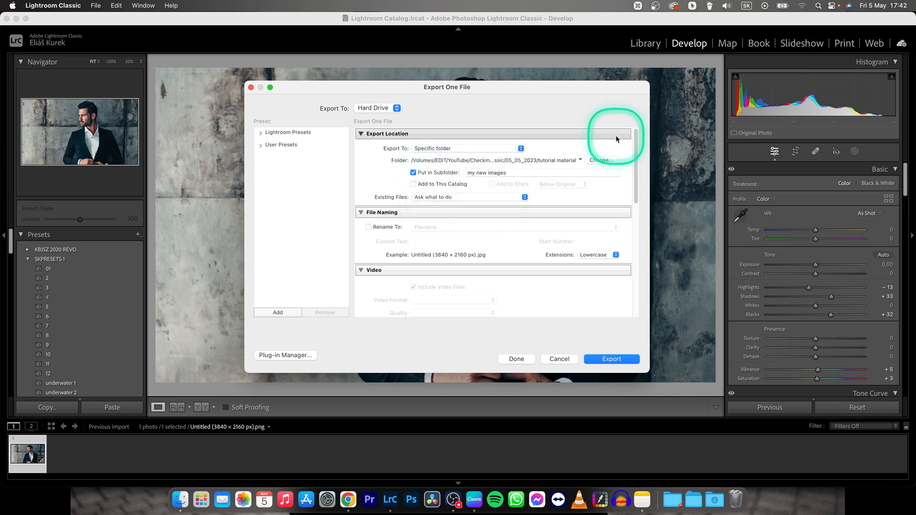
mouse_move(552, 169)
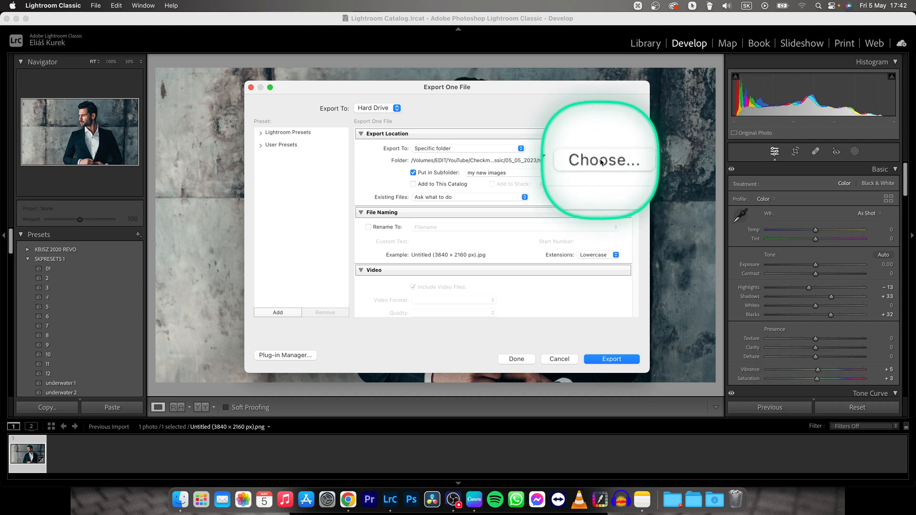
click(603, 160)
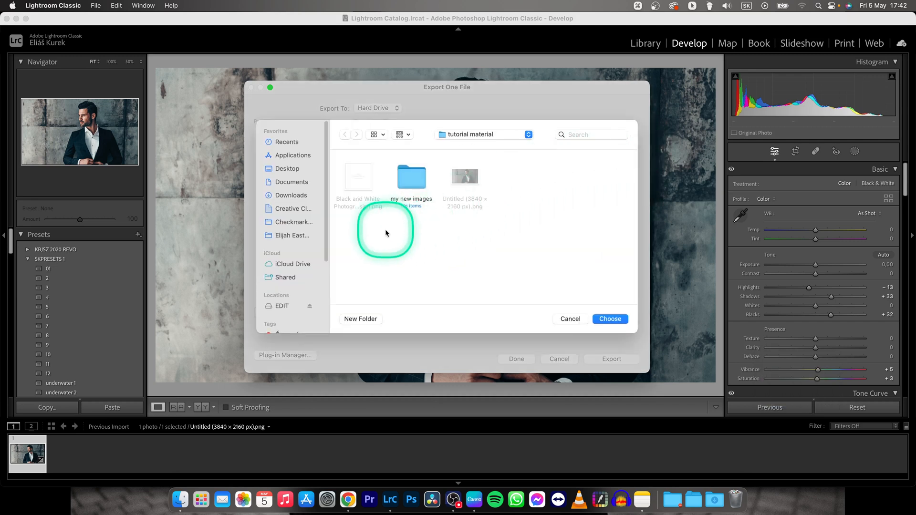
mouse_move(533, 232)
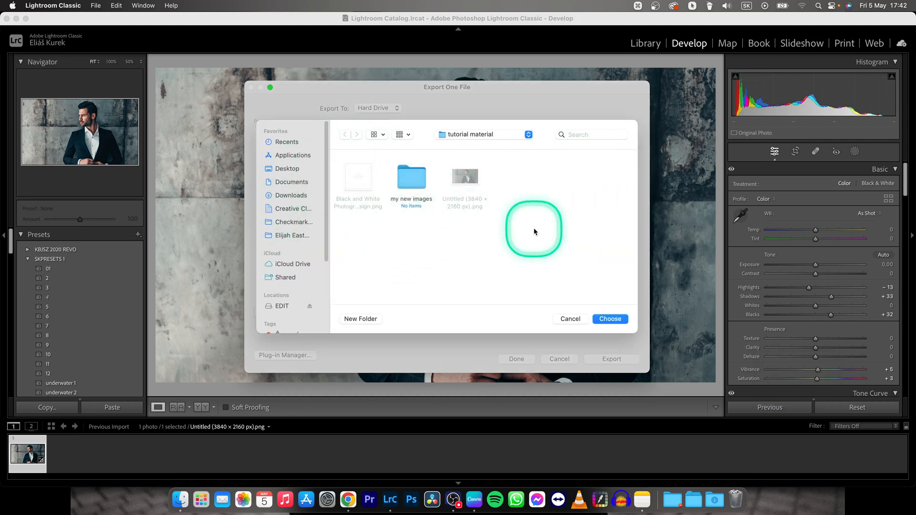
click(610, 319)
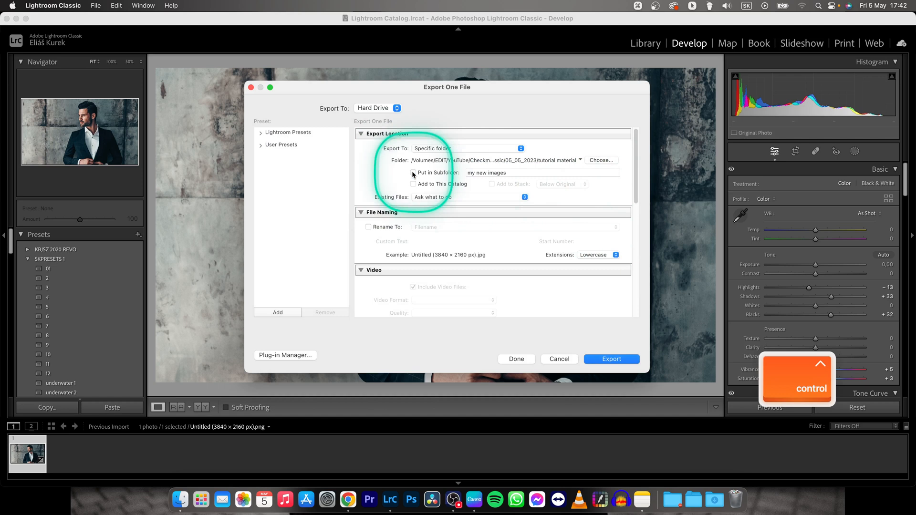
click(414, 173)
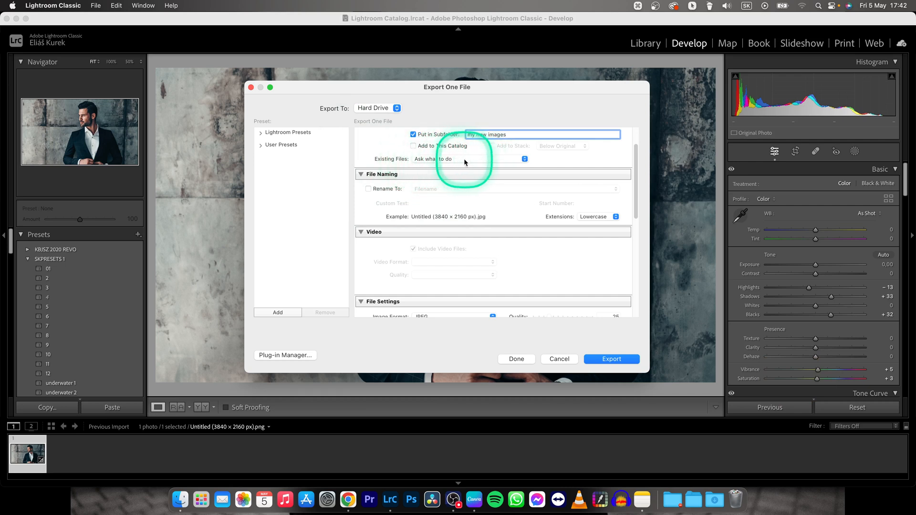
mouse_move(524, 159)
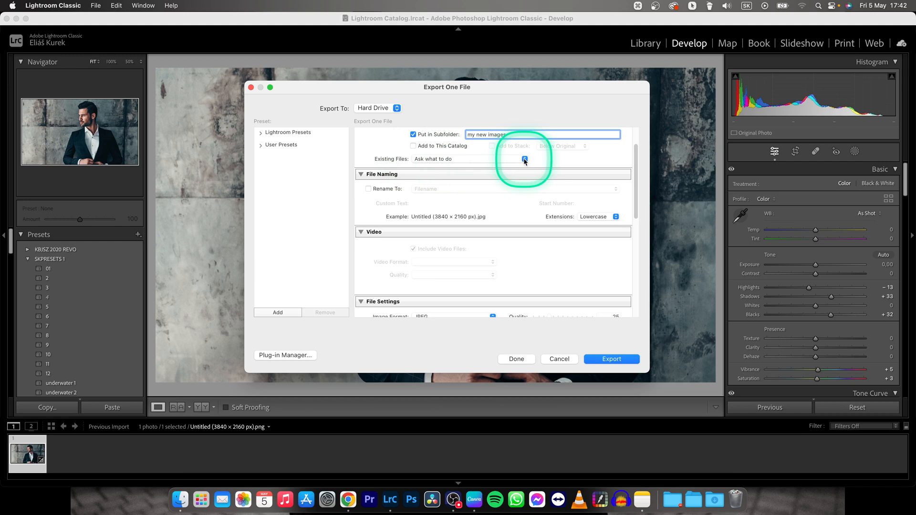
click(524, 159)
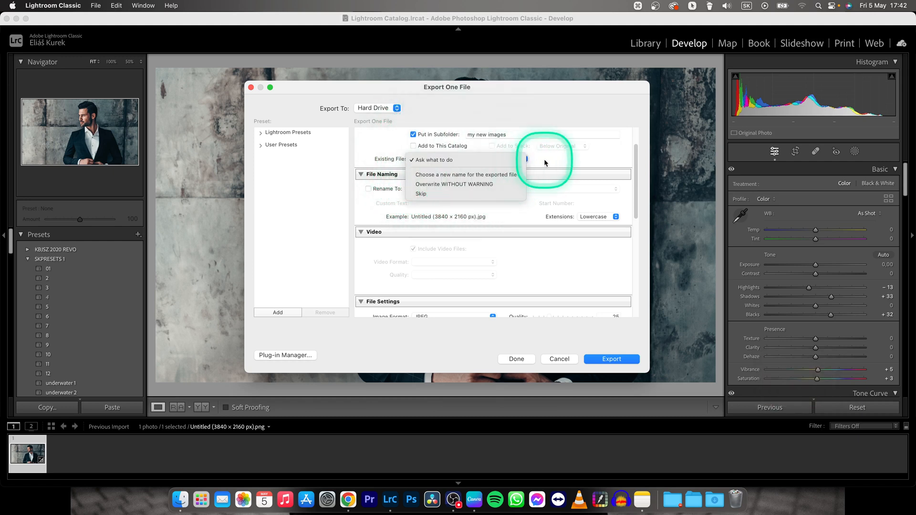
click(433, 160)
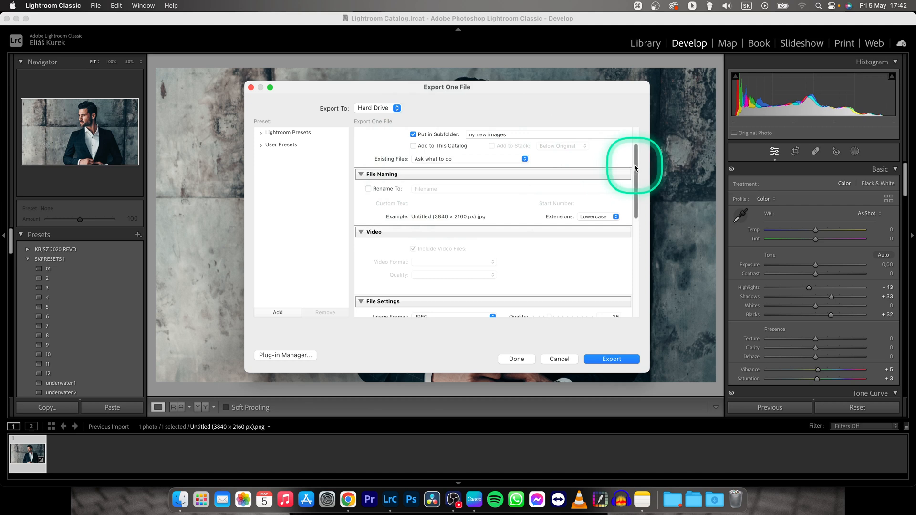
Step: Keep JPEG as the image format at quality 25 and reach the Image Sizing and Metadata settings
scroll(down, 3)
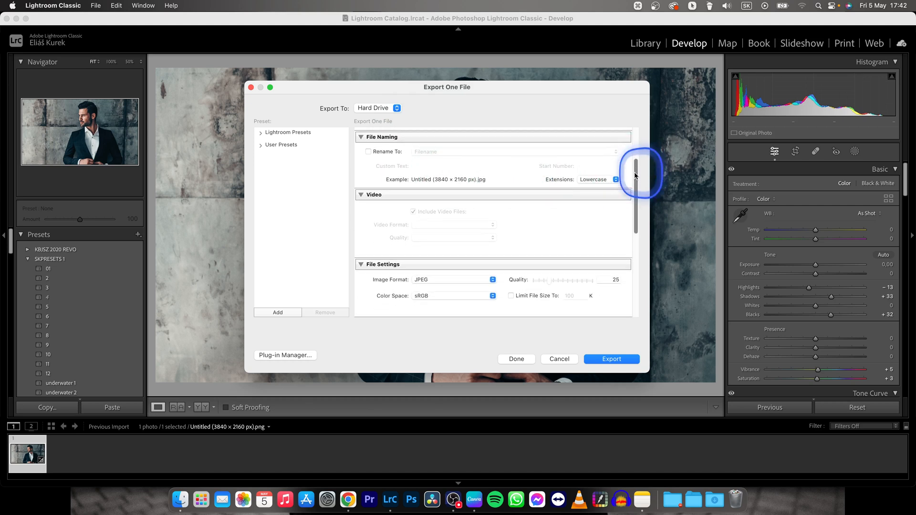
scroll(down, 3)
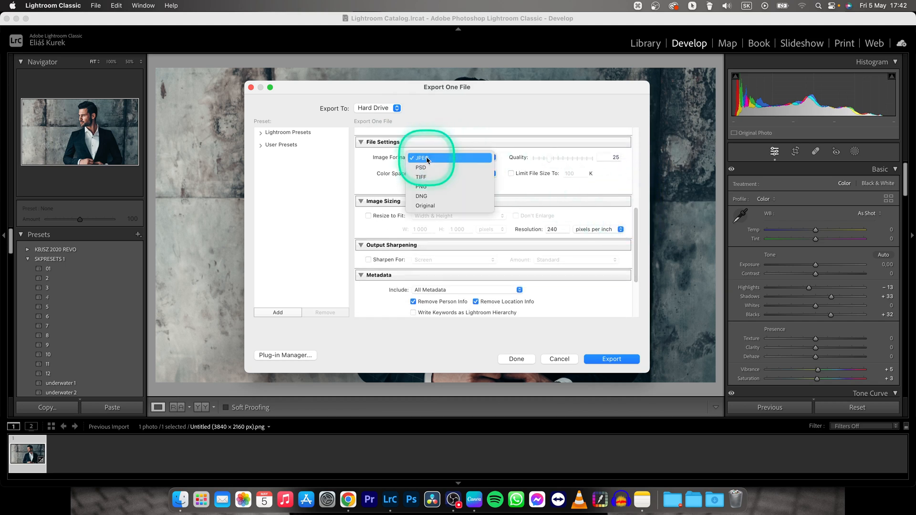
mouse_move(422, 187)
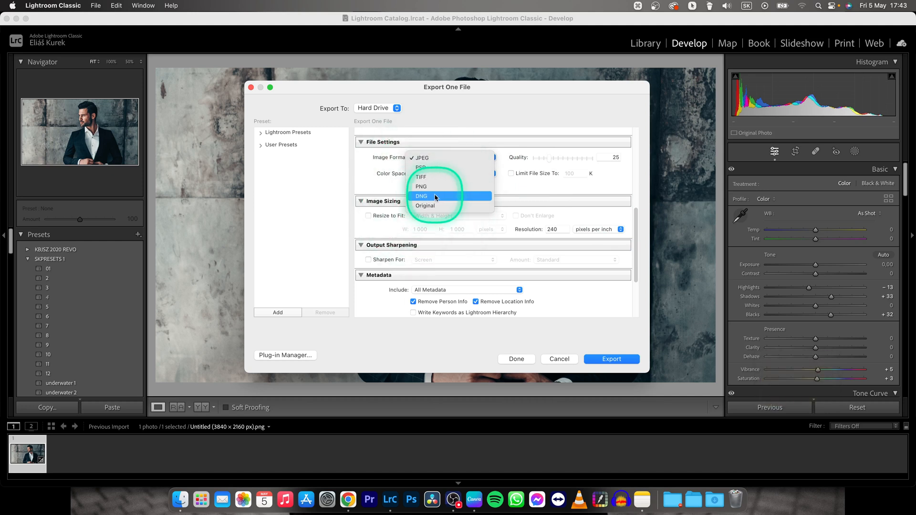
click(421, 157)
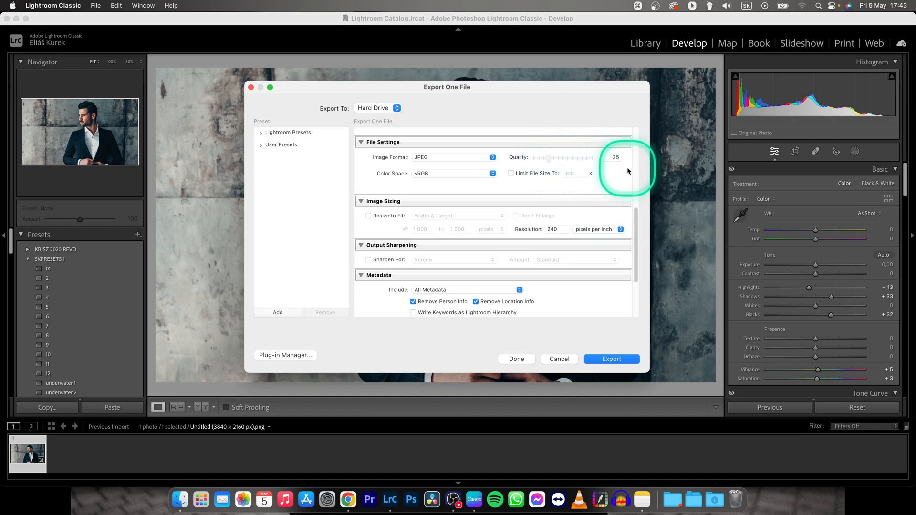
mouse_move(633, 221)
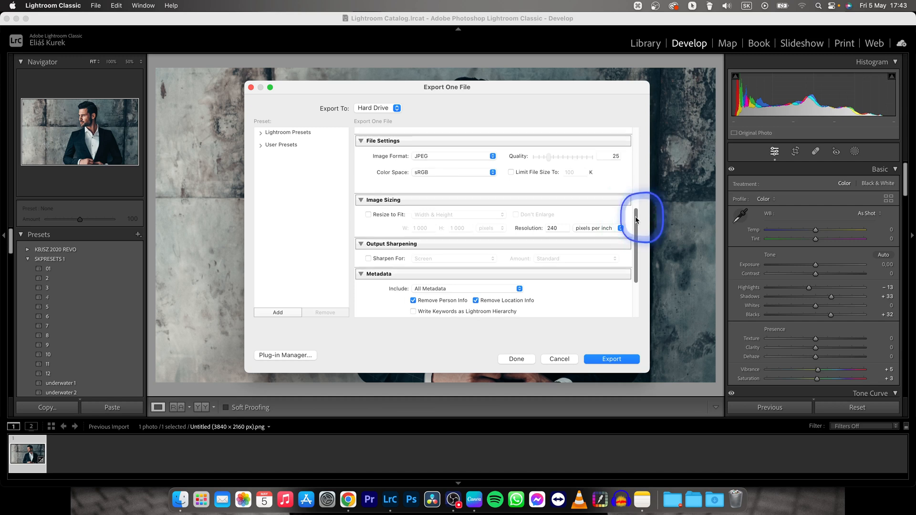
scroll(down, 3)
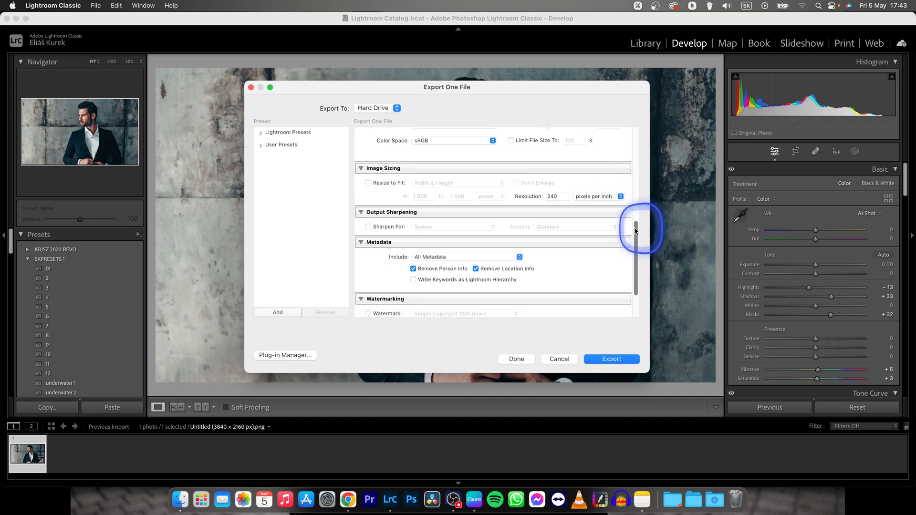
scroll(down, 3)
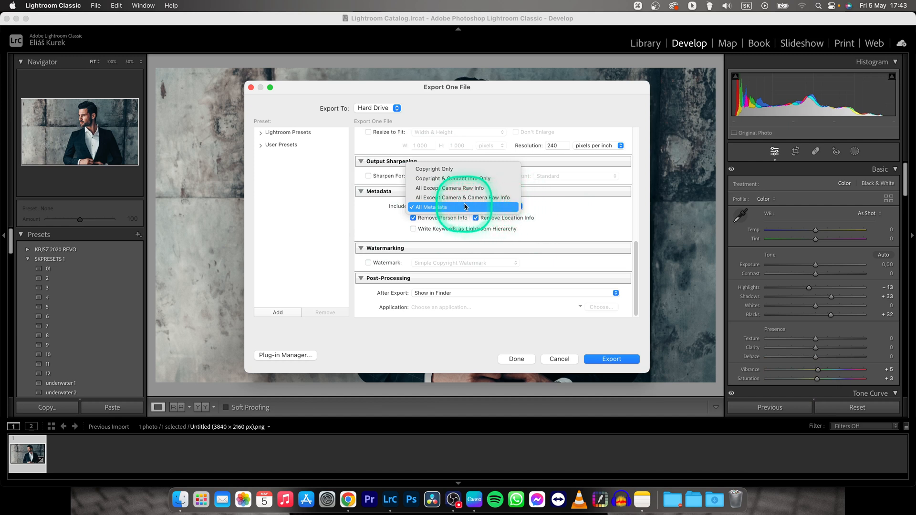
mouse_move(462, 197)
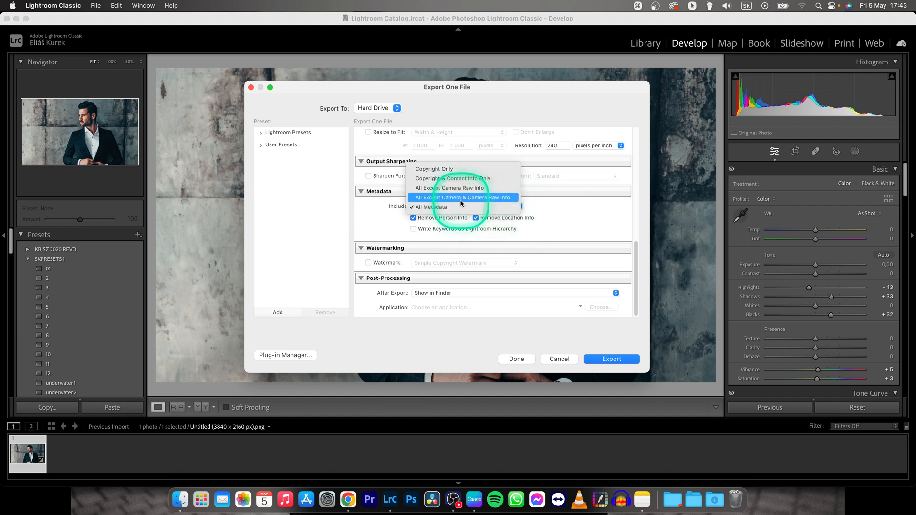
mouse_move(445, 179)
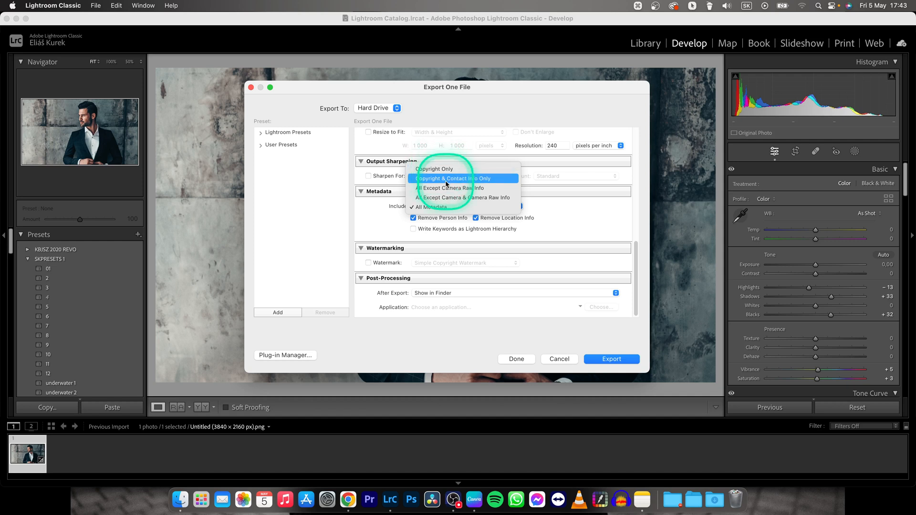
mouse_move(528, 210)
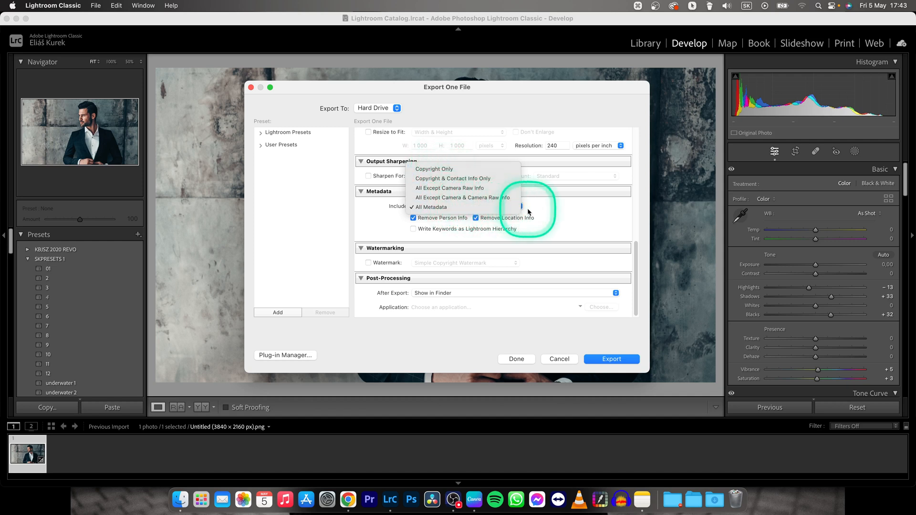
click(431, 207)
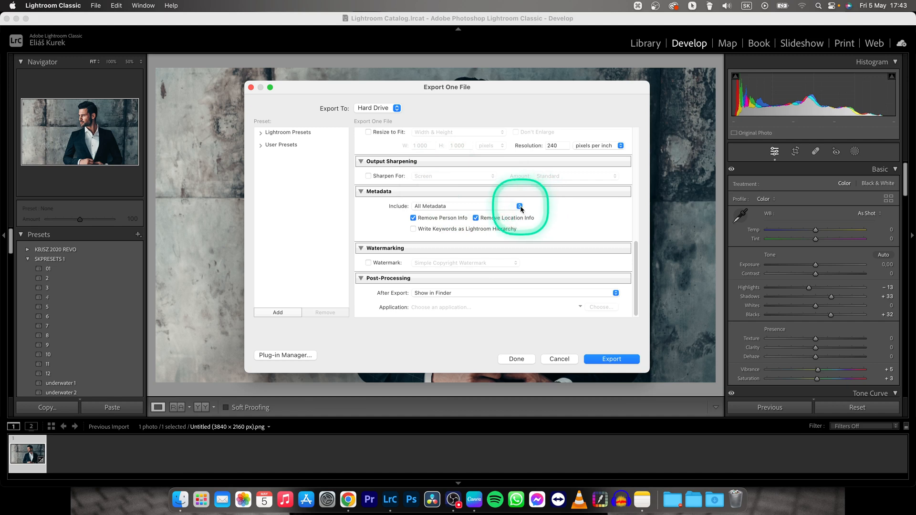
mouse_move(449, 227)
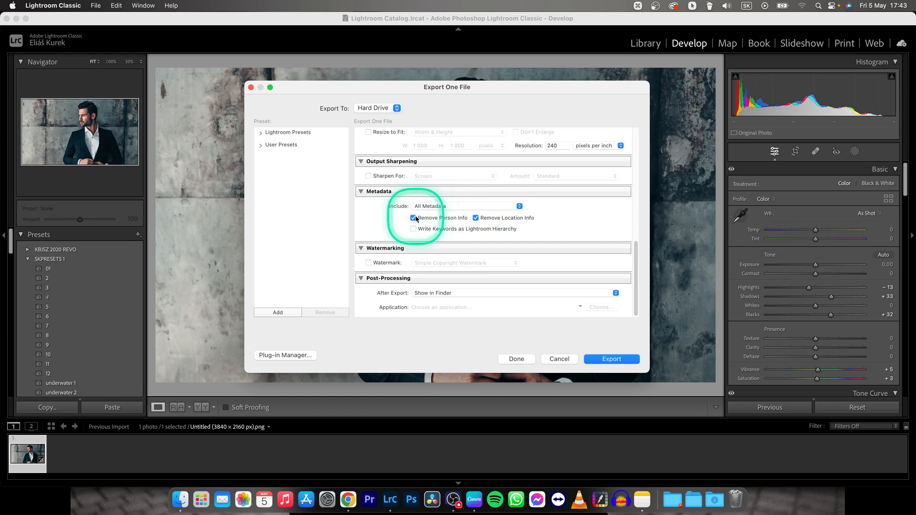
mouse_move(415, 217)
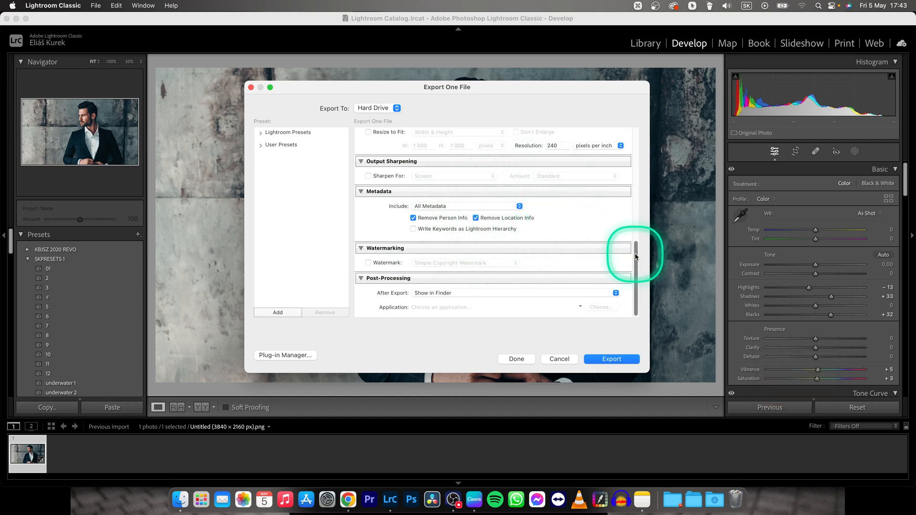
mouse_move(618, 236)
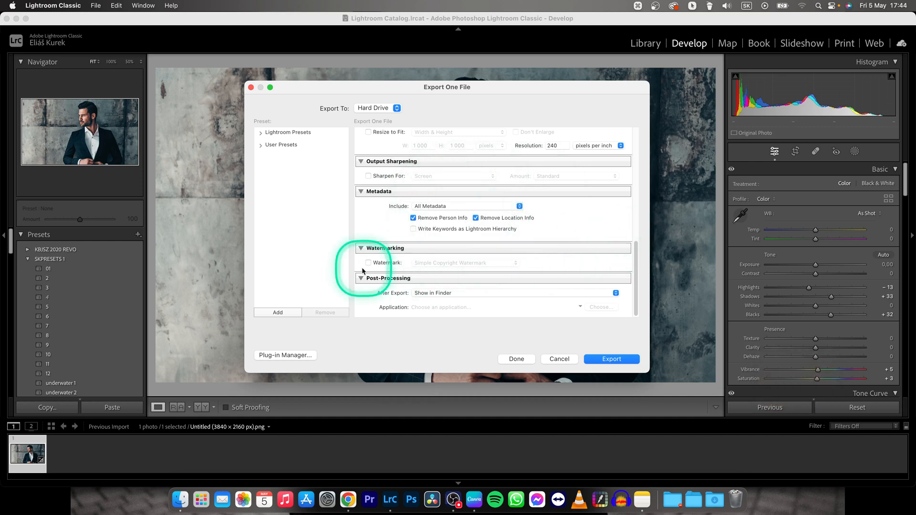
Step: Leave watermarking off, keep After Export on Show in Finder, and export the portrait
click(368, 263)
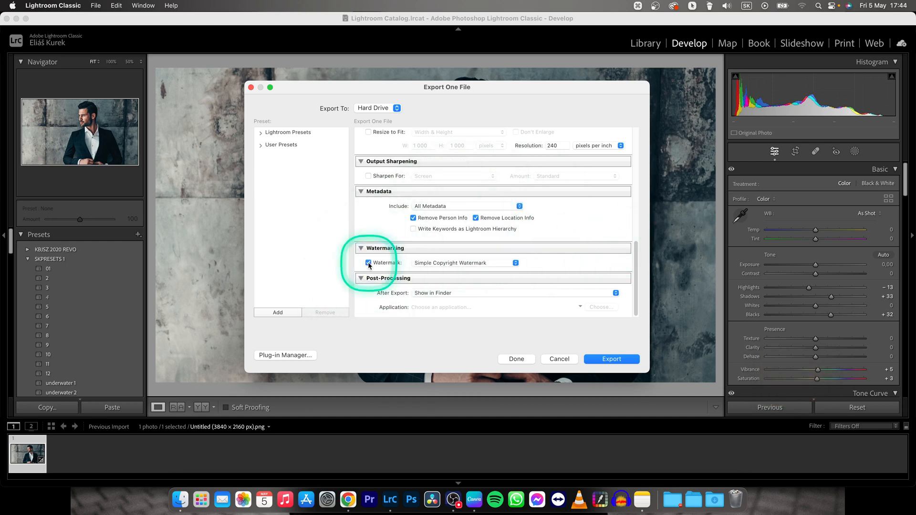
click(368, 263)
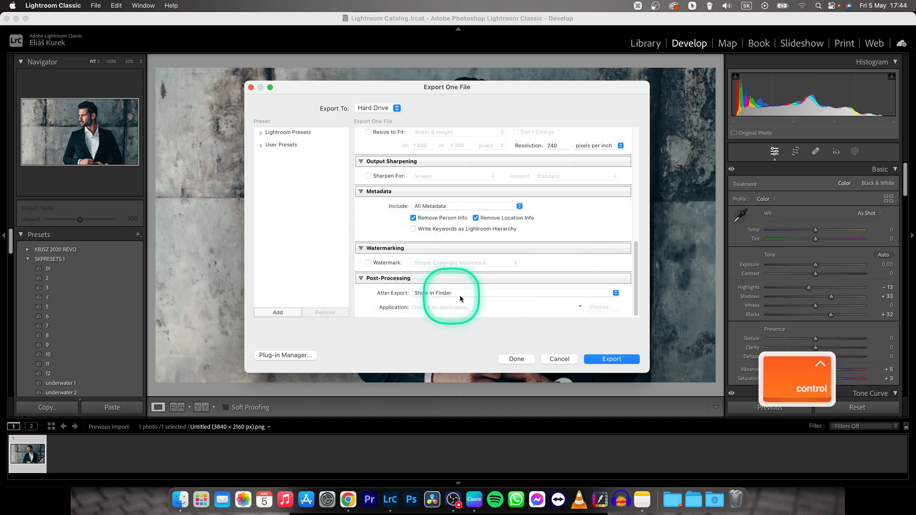
mouse_move(392, 296)
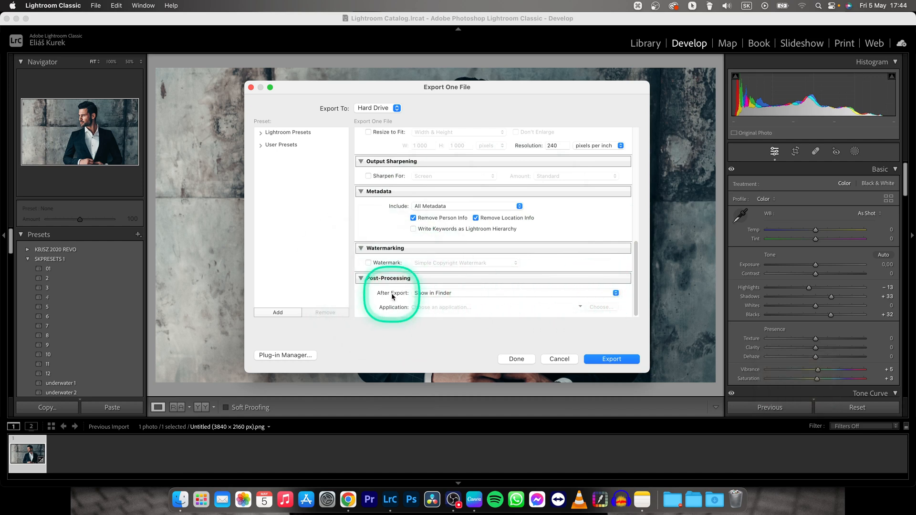
click(615, 293)
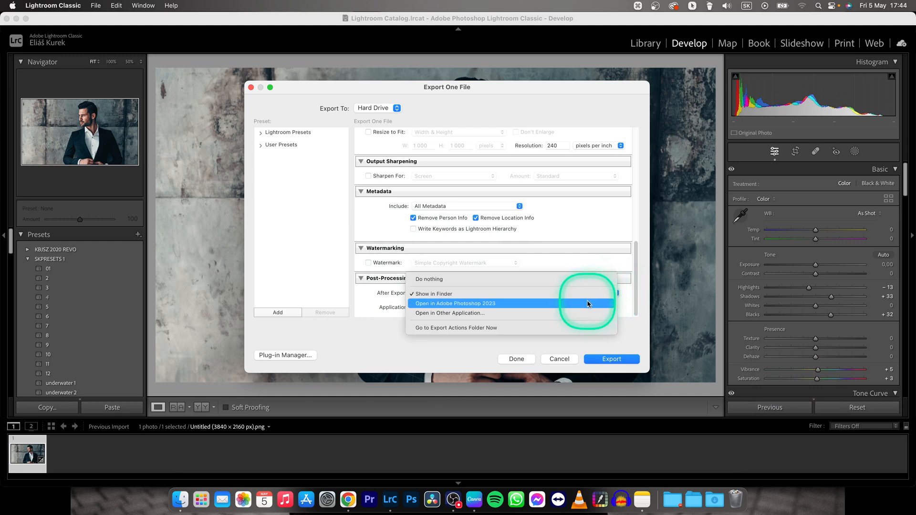
mouse_move(433, 294)
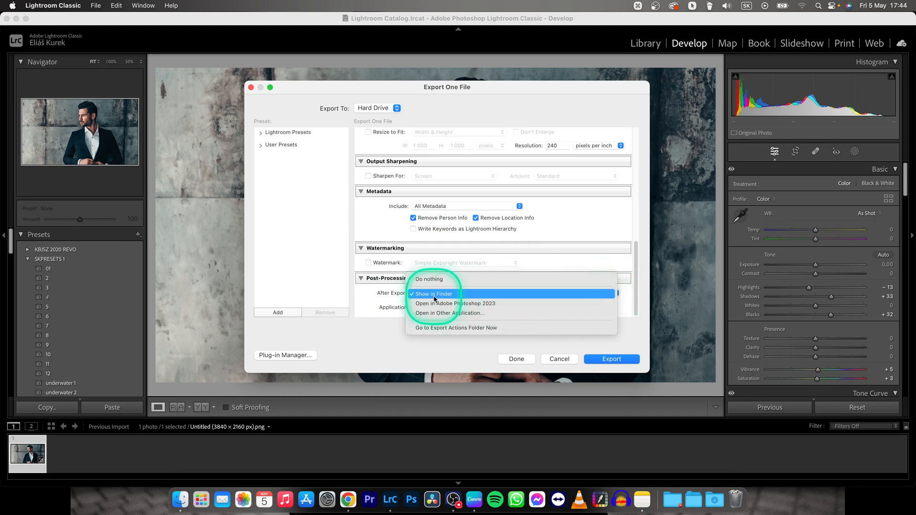
mouse_move(532, 292)
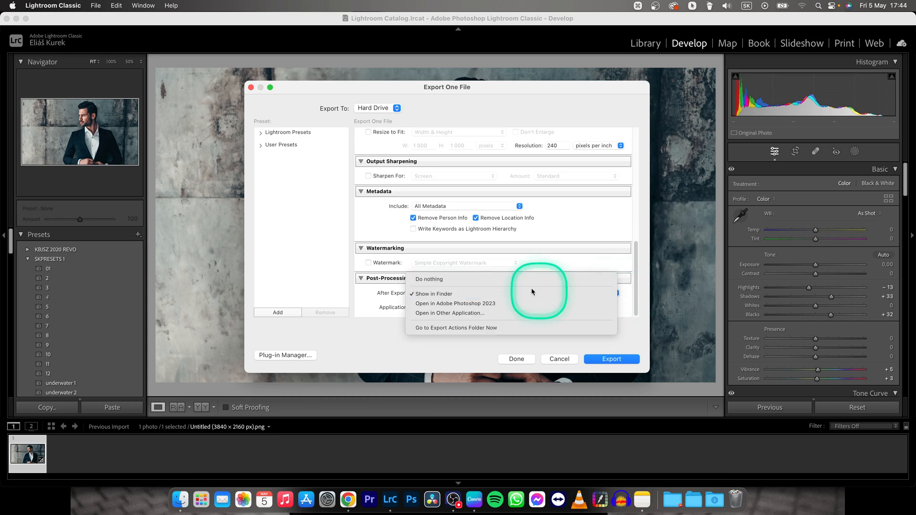
click(433, 294)
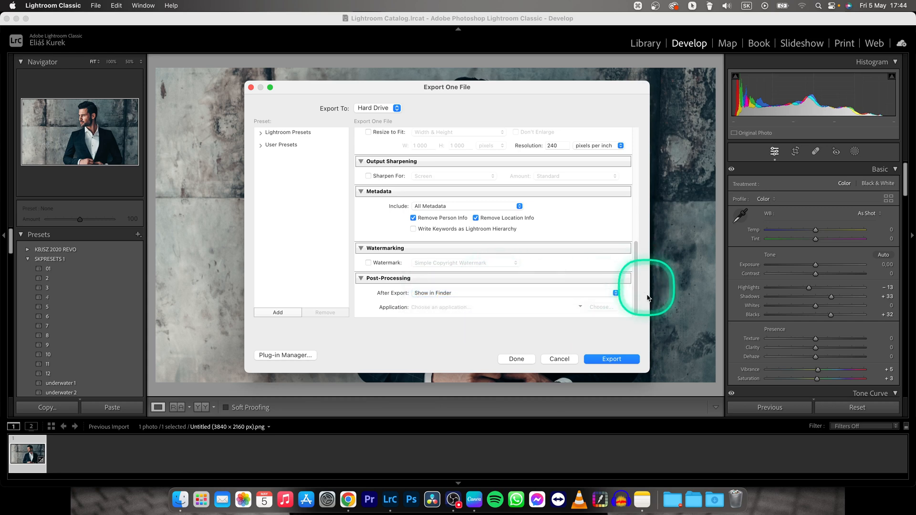
click(611, 359)
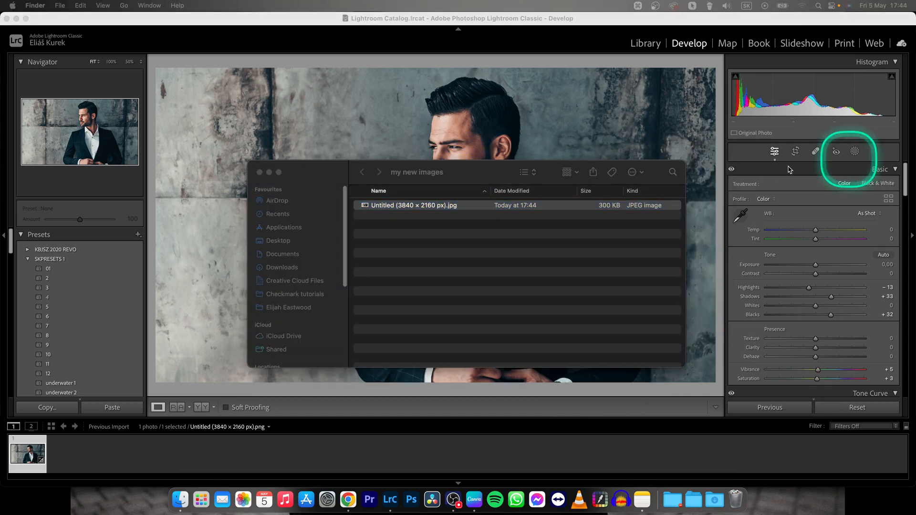
Step: Select the single exported 300 KB portrait JPEG in the my new images folder
click(413, 206)
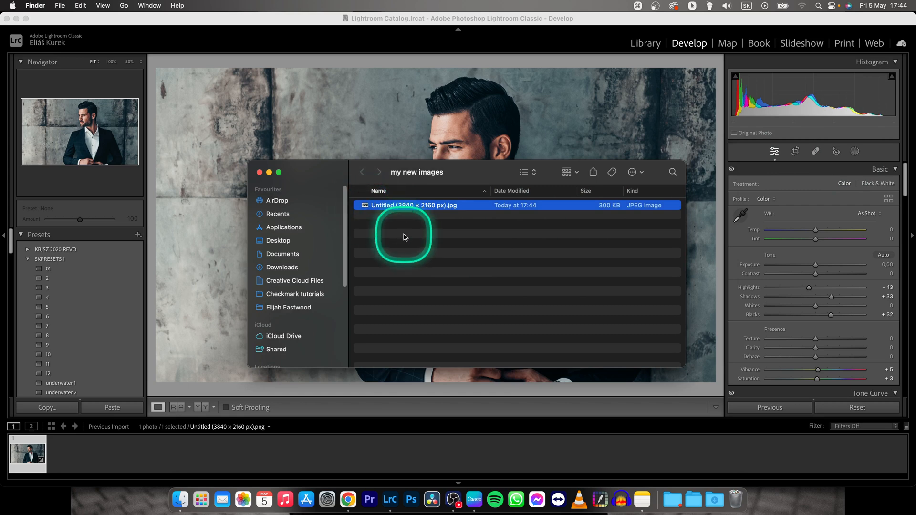
Step: Quick Look the exported JPEG and enlarge it to a full-screen preview
key(space)
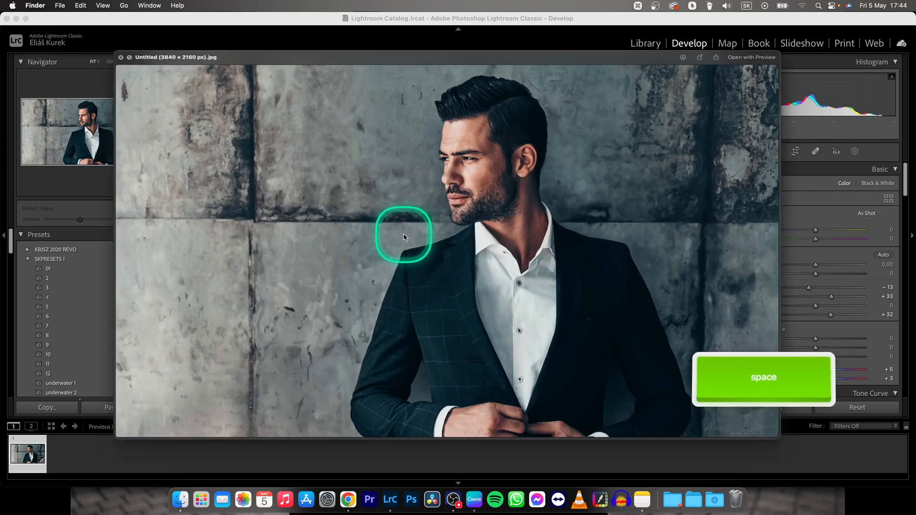
key(space)
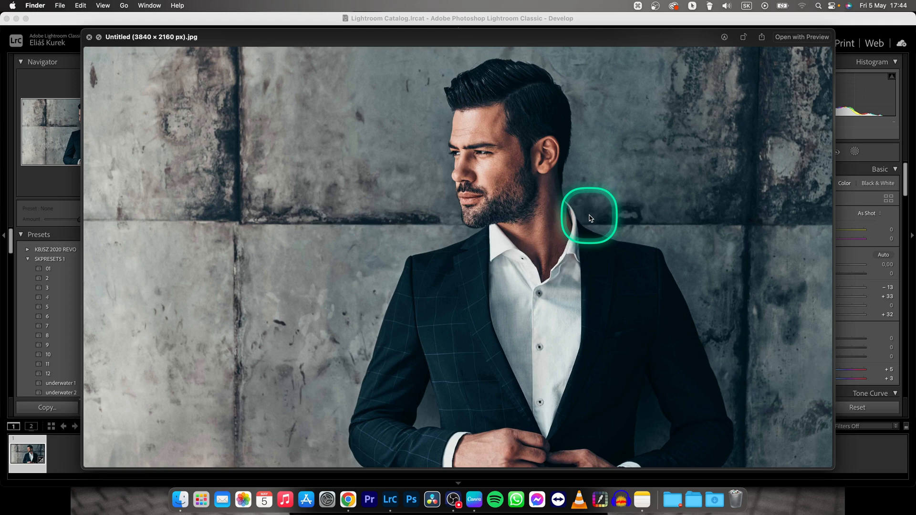
mouse_move(521, 165)
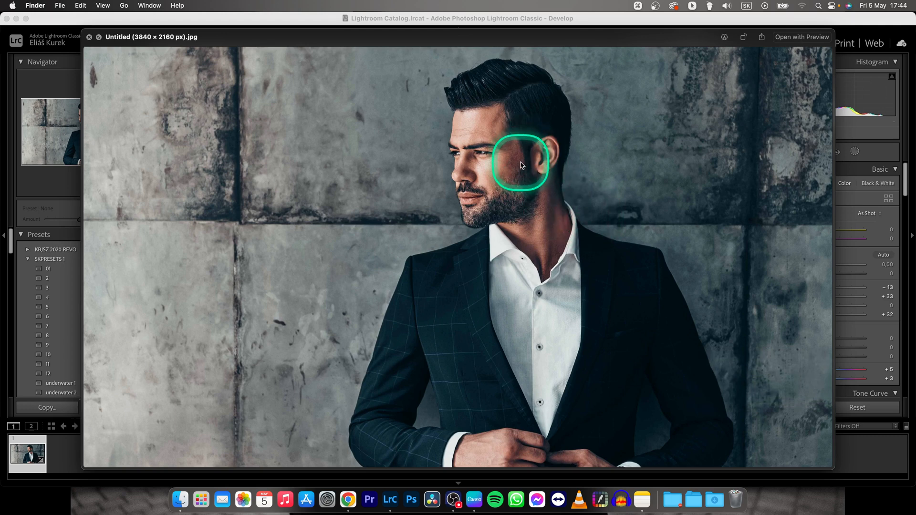
mouse_move(426, 198)
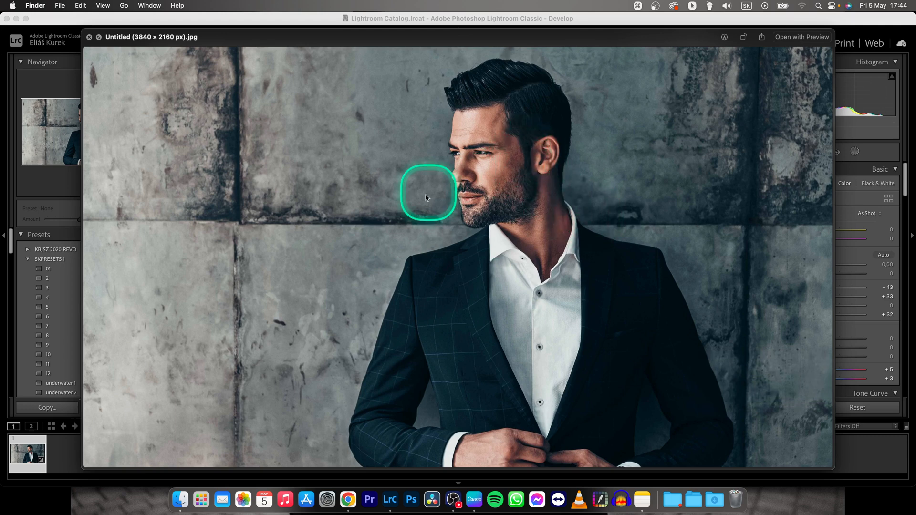
mouse_move(603, 223)
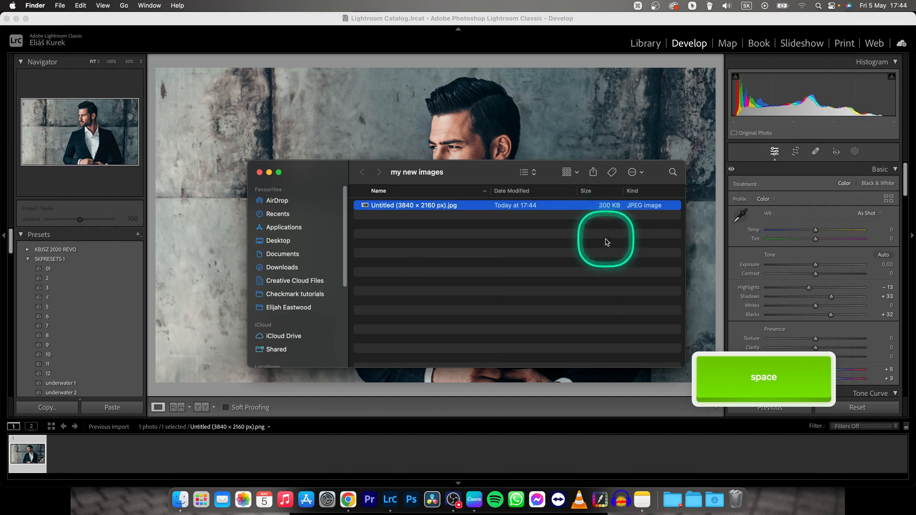
key(space)
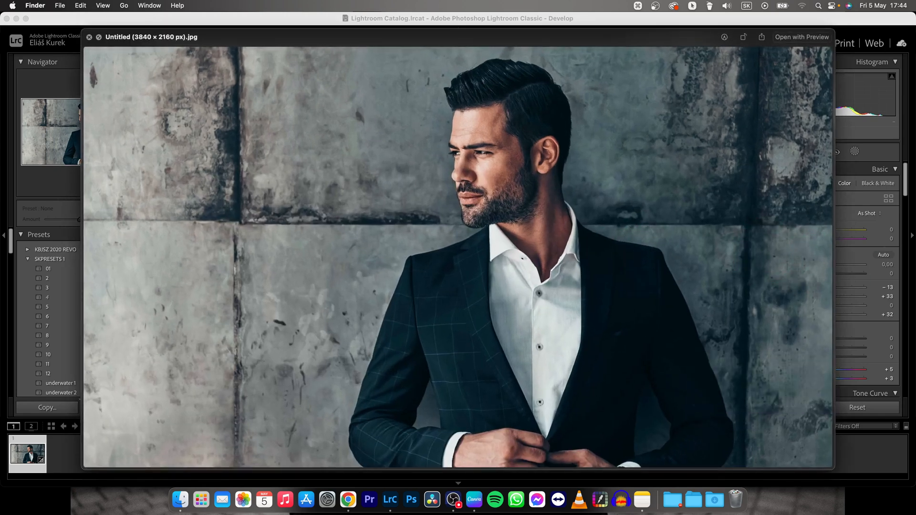